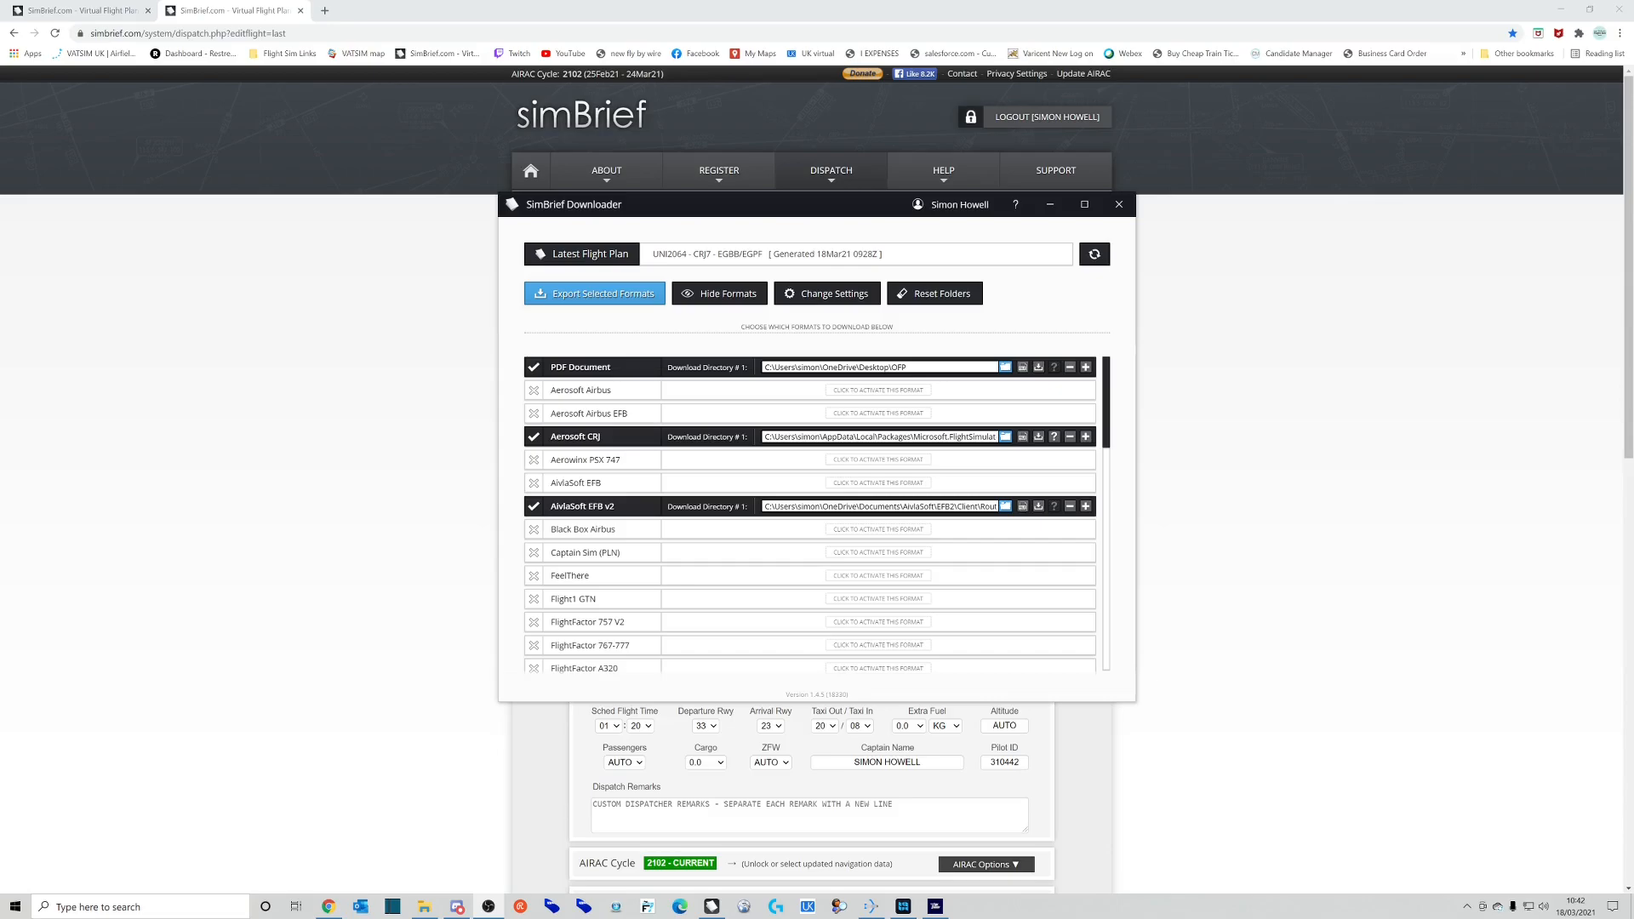
Browse from Microsoft.FlightSimulator through LocalState and packages into the aerosoft-crj work folder
{"action": "left_click", "coordinate": [1118, 205]}
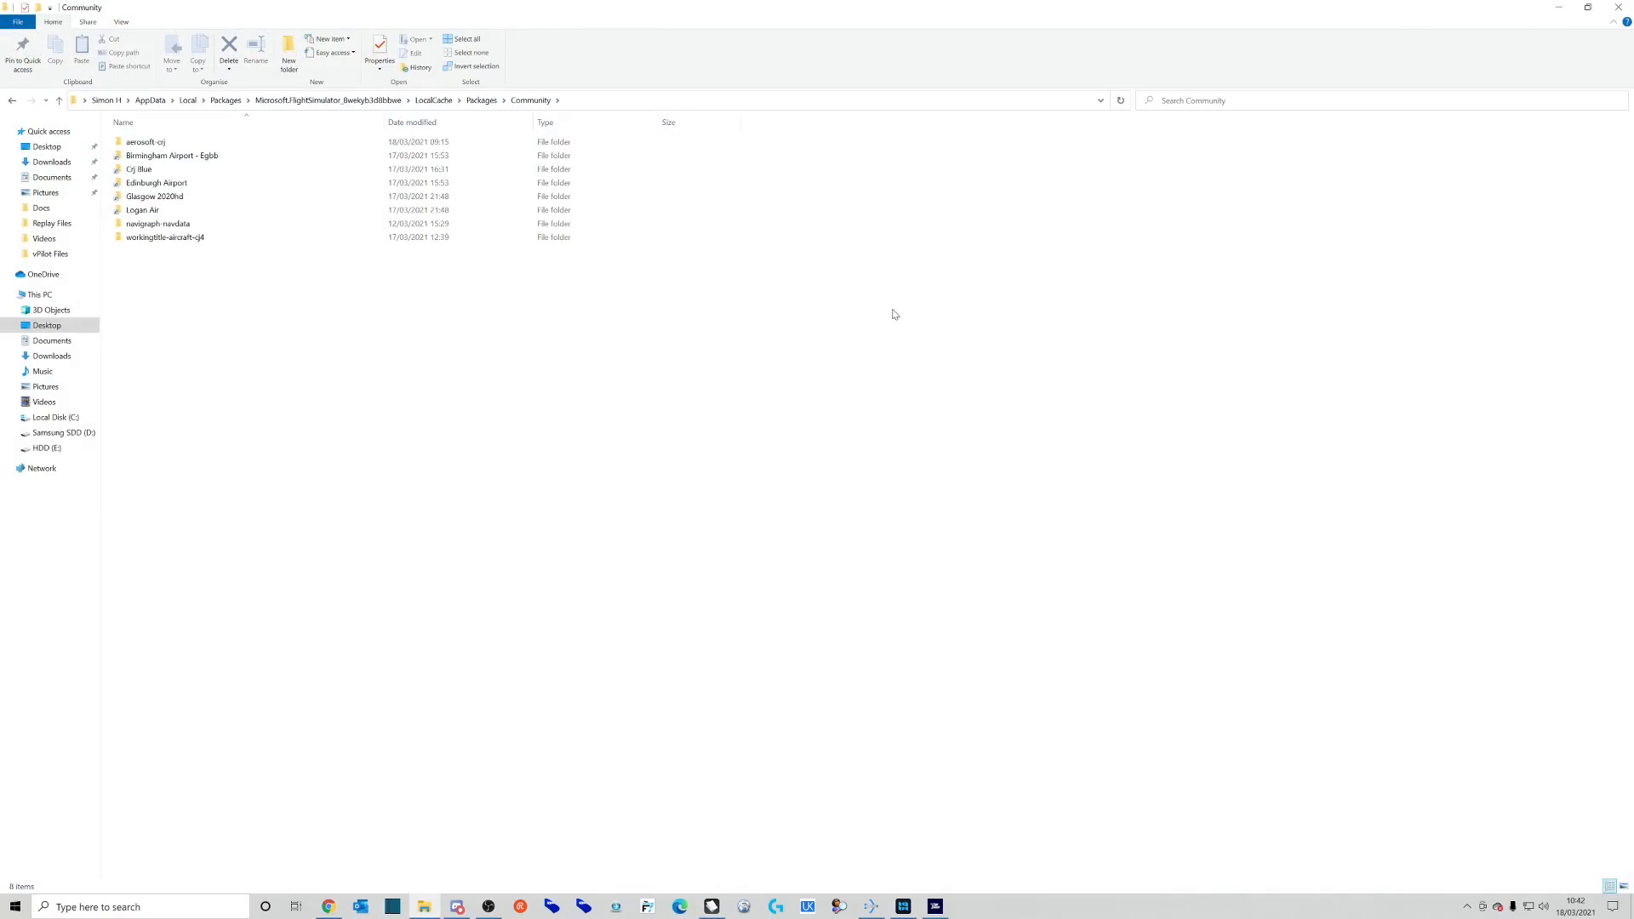
{"action": "mouse_move", "coordinate": [1136, 175]}
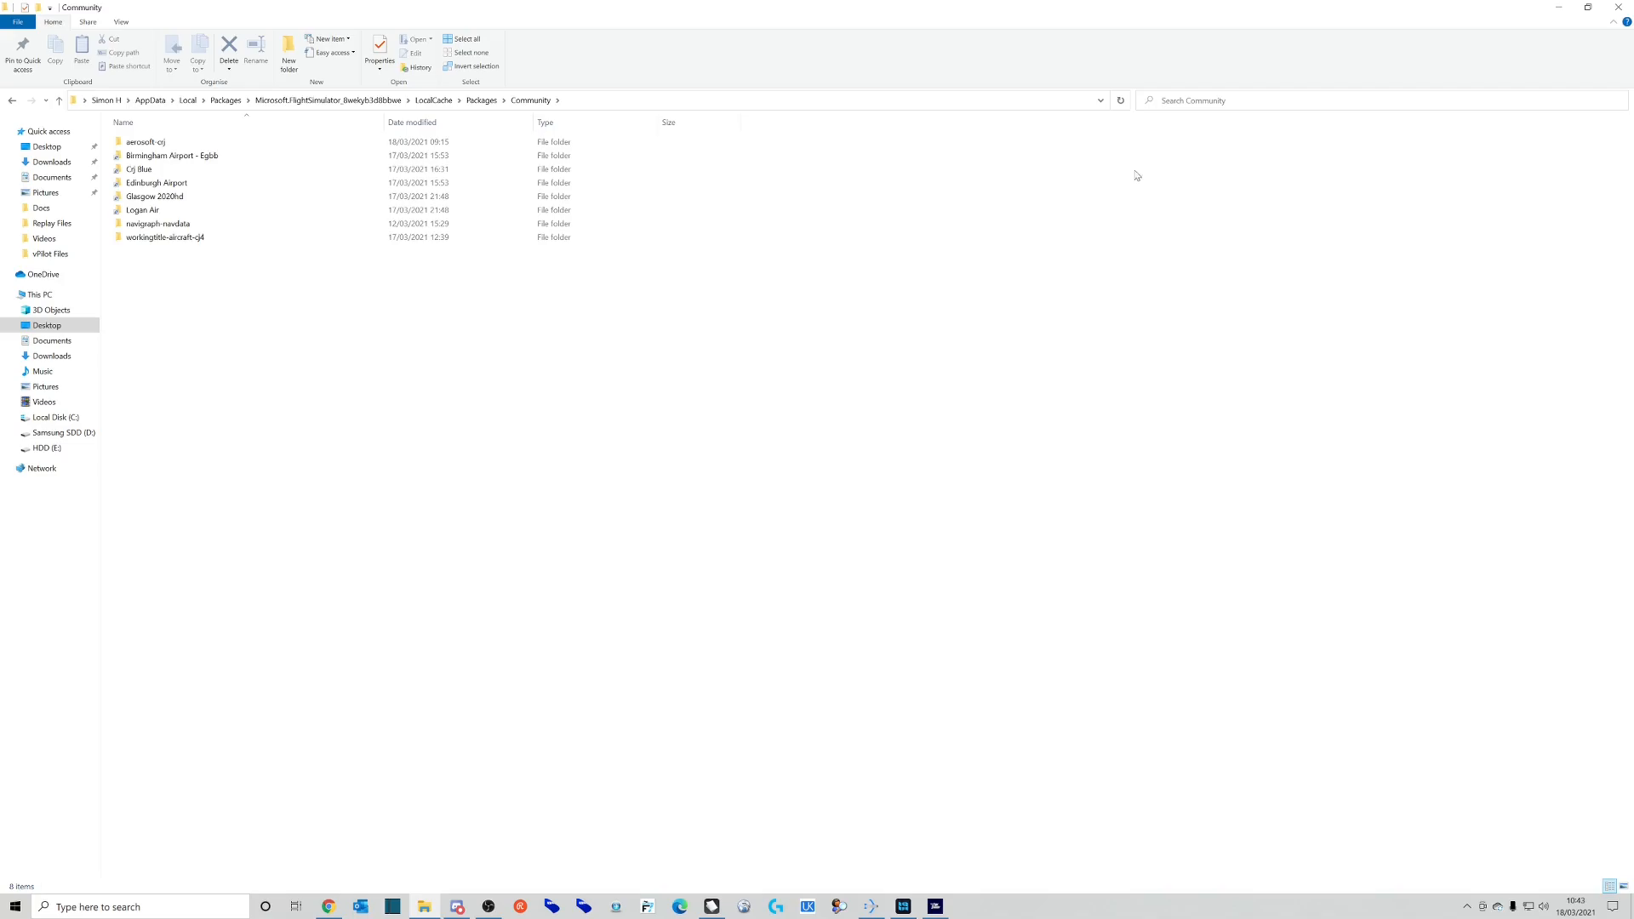
{"action": "left_click", "coordinate": [328, 100]}
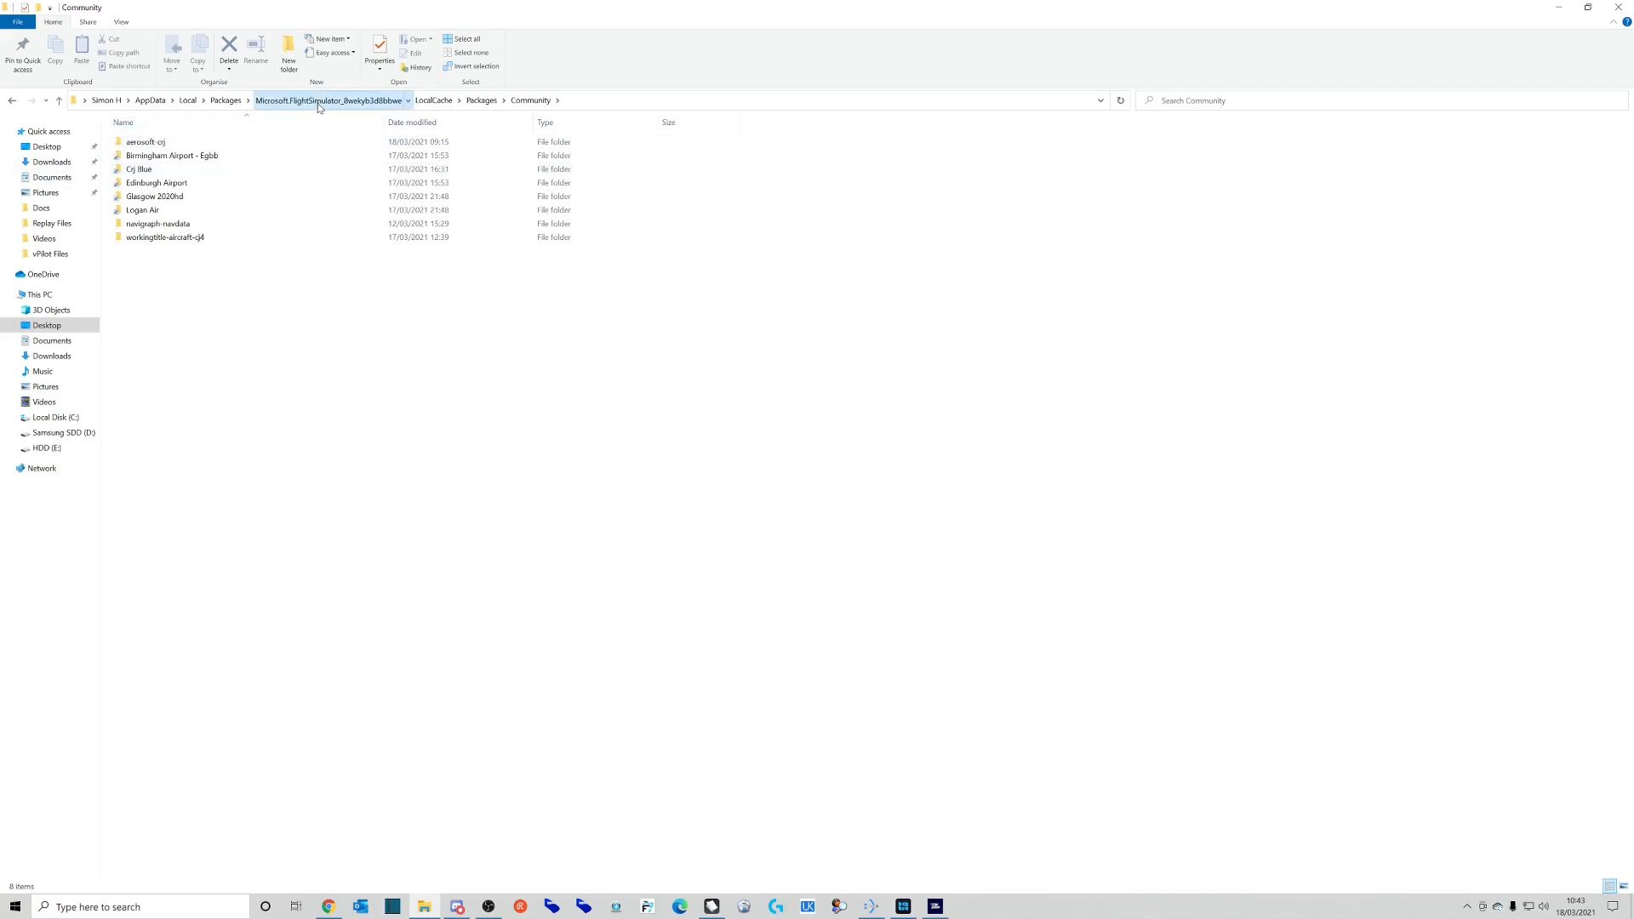
{"action": "left_click", "coordinate": [330, 101]}
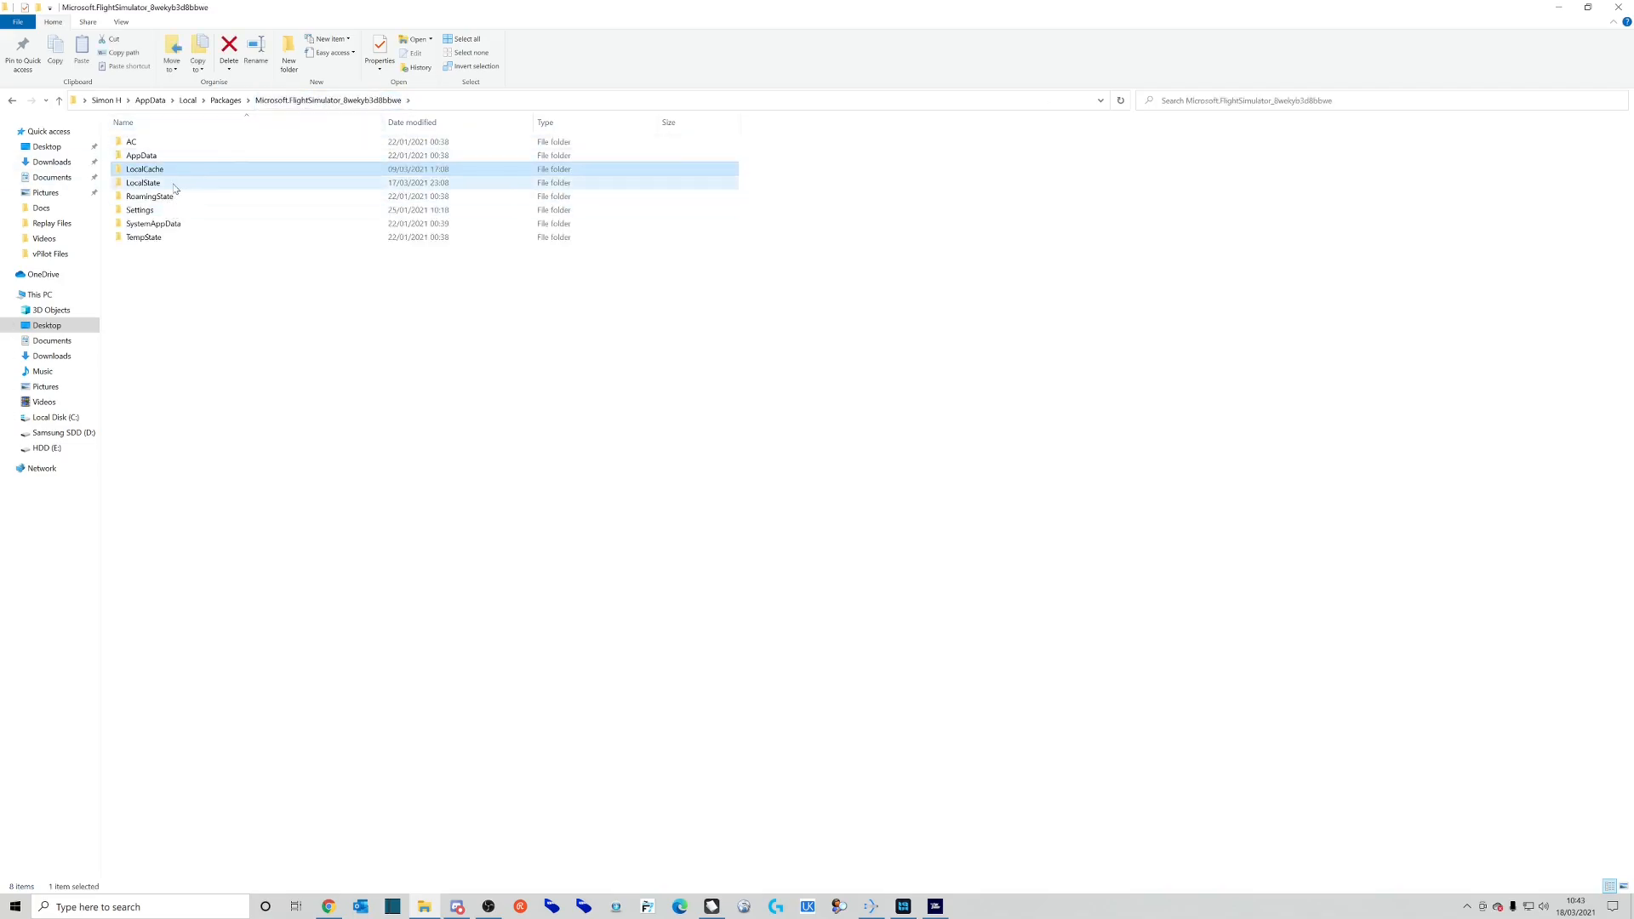
{"action": "double_click", "coordinate": [143, 183]}
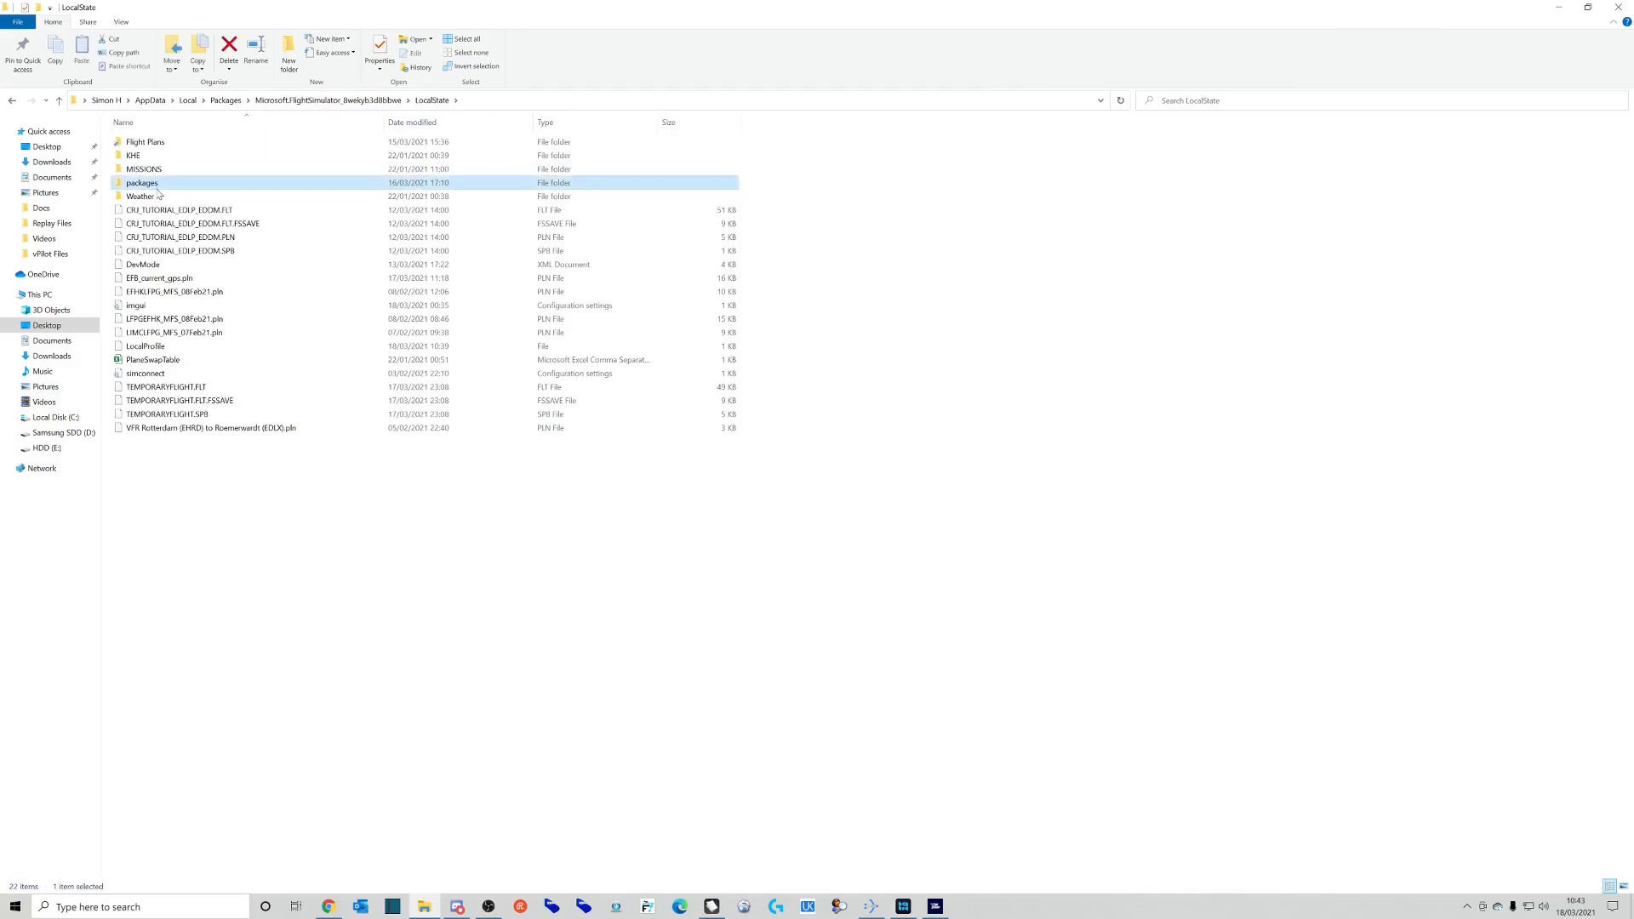
{"action": "double_click", "coordinate": [143, 182]}
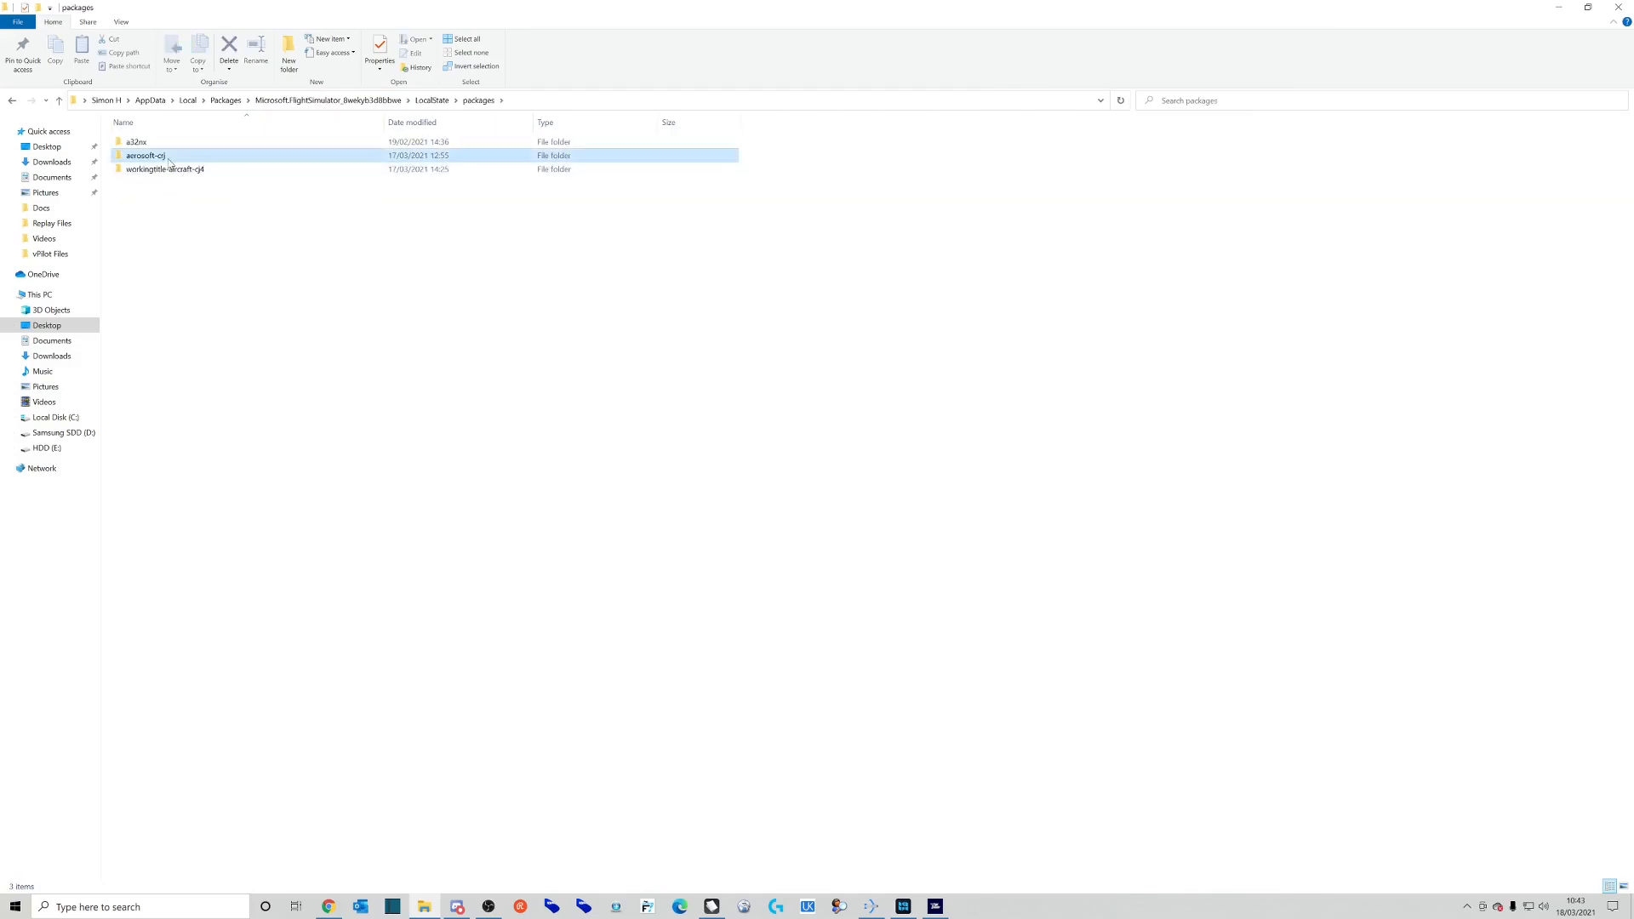
{"action": "double_click", "coordinate": [146, 155]}
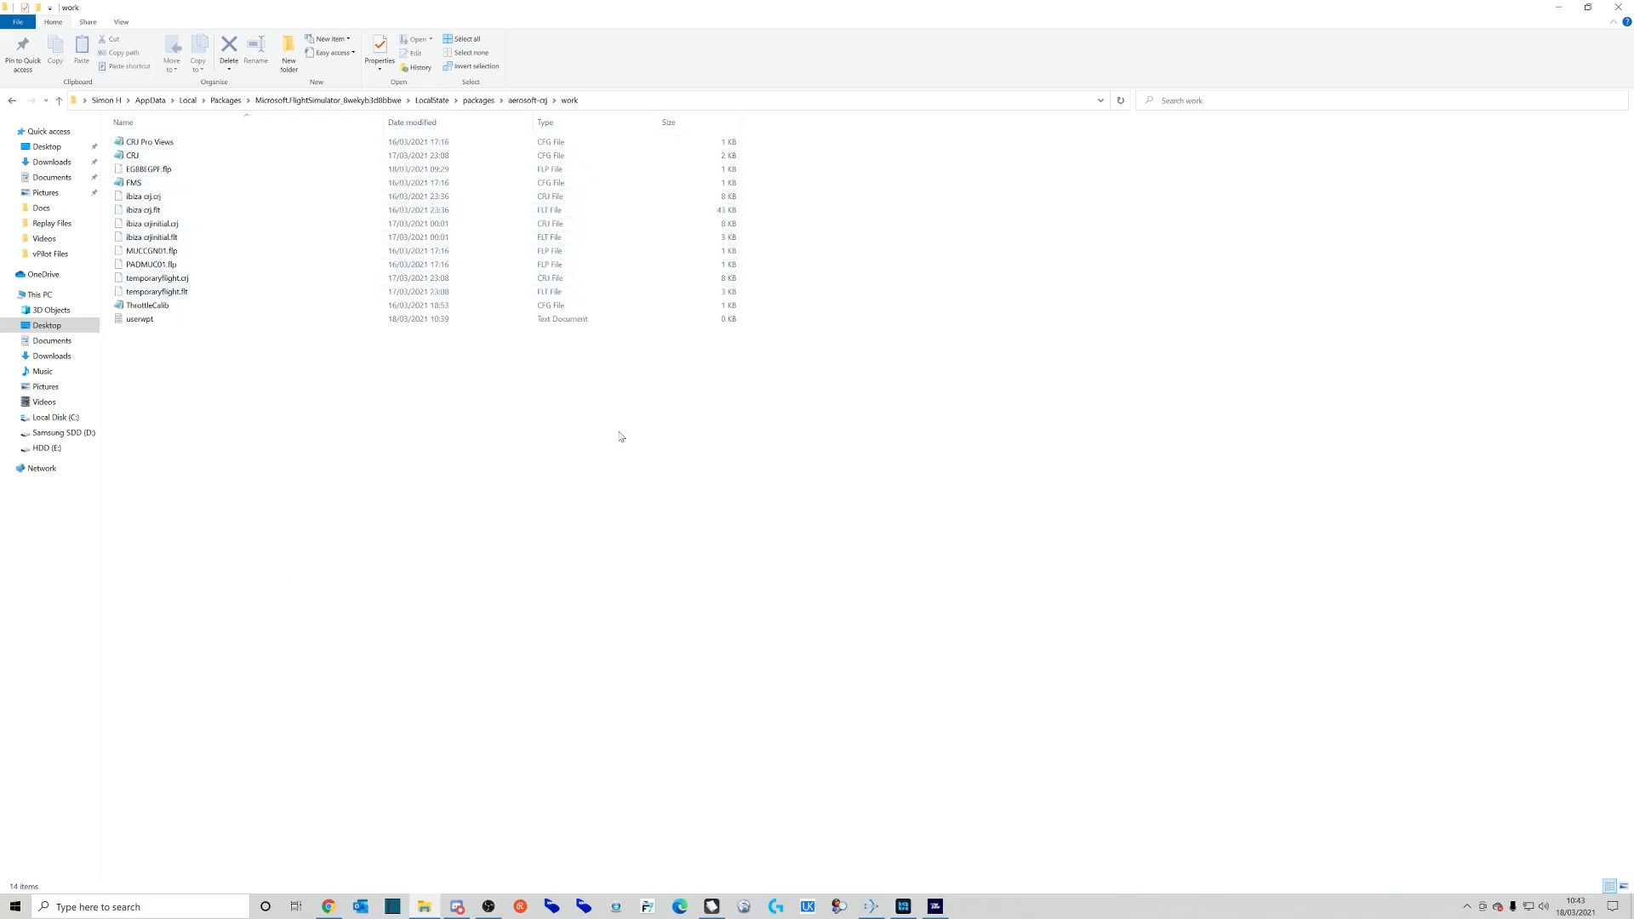
{"action": "mouse_move", "coordinate": [668, 399]}
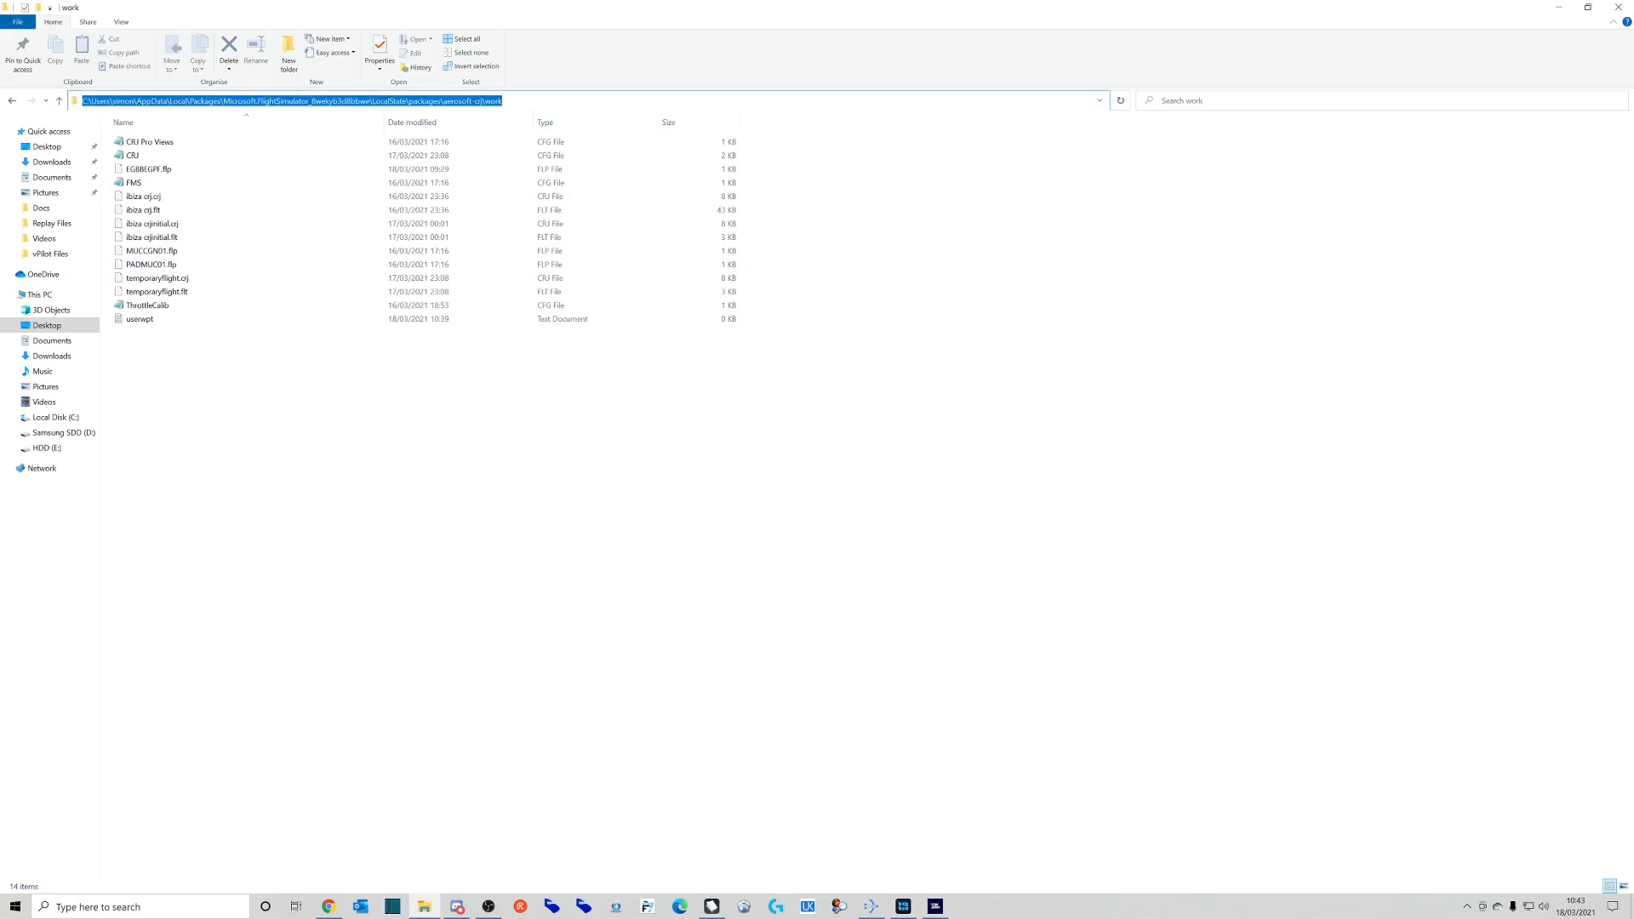
{"action": "mouse_move", "coordinate": [716, 883]}
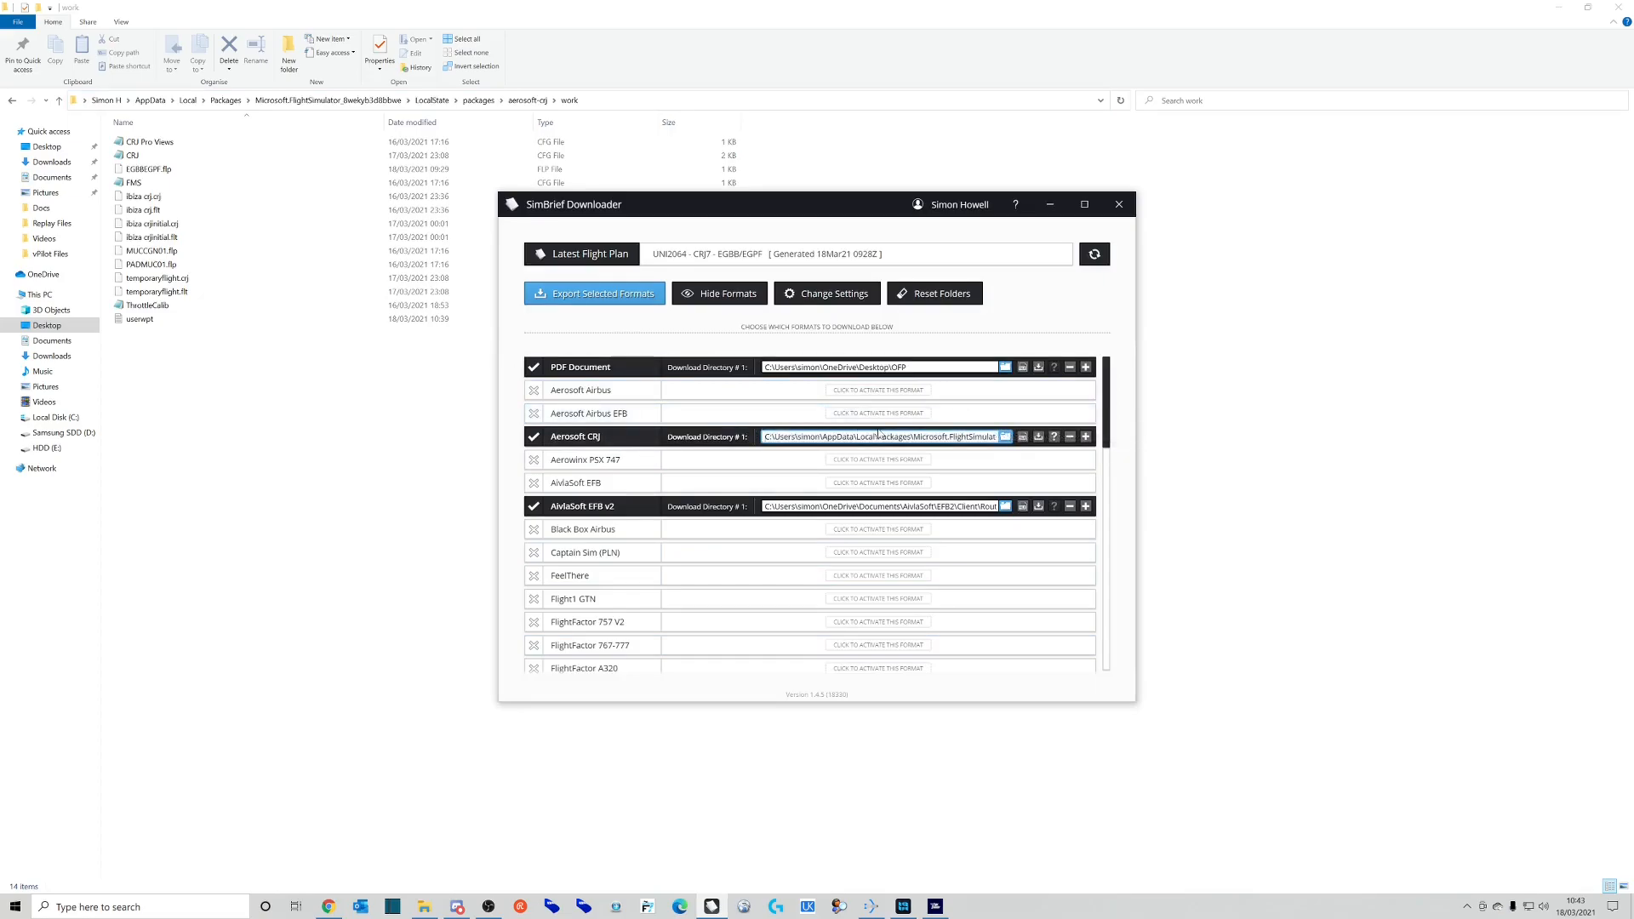
Export EGBBEGPF.flp to the CRJ work folder and dismiss the '1 file has been saved' notice
{"action": "left_click", "coordinate": [594, 293]}
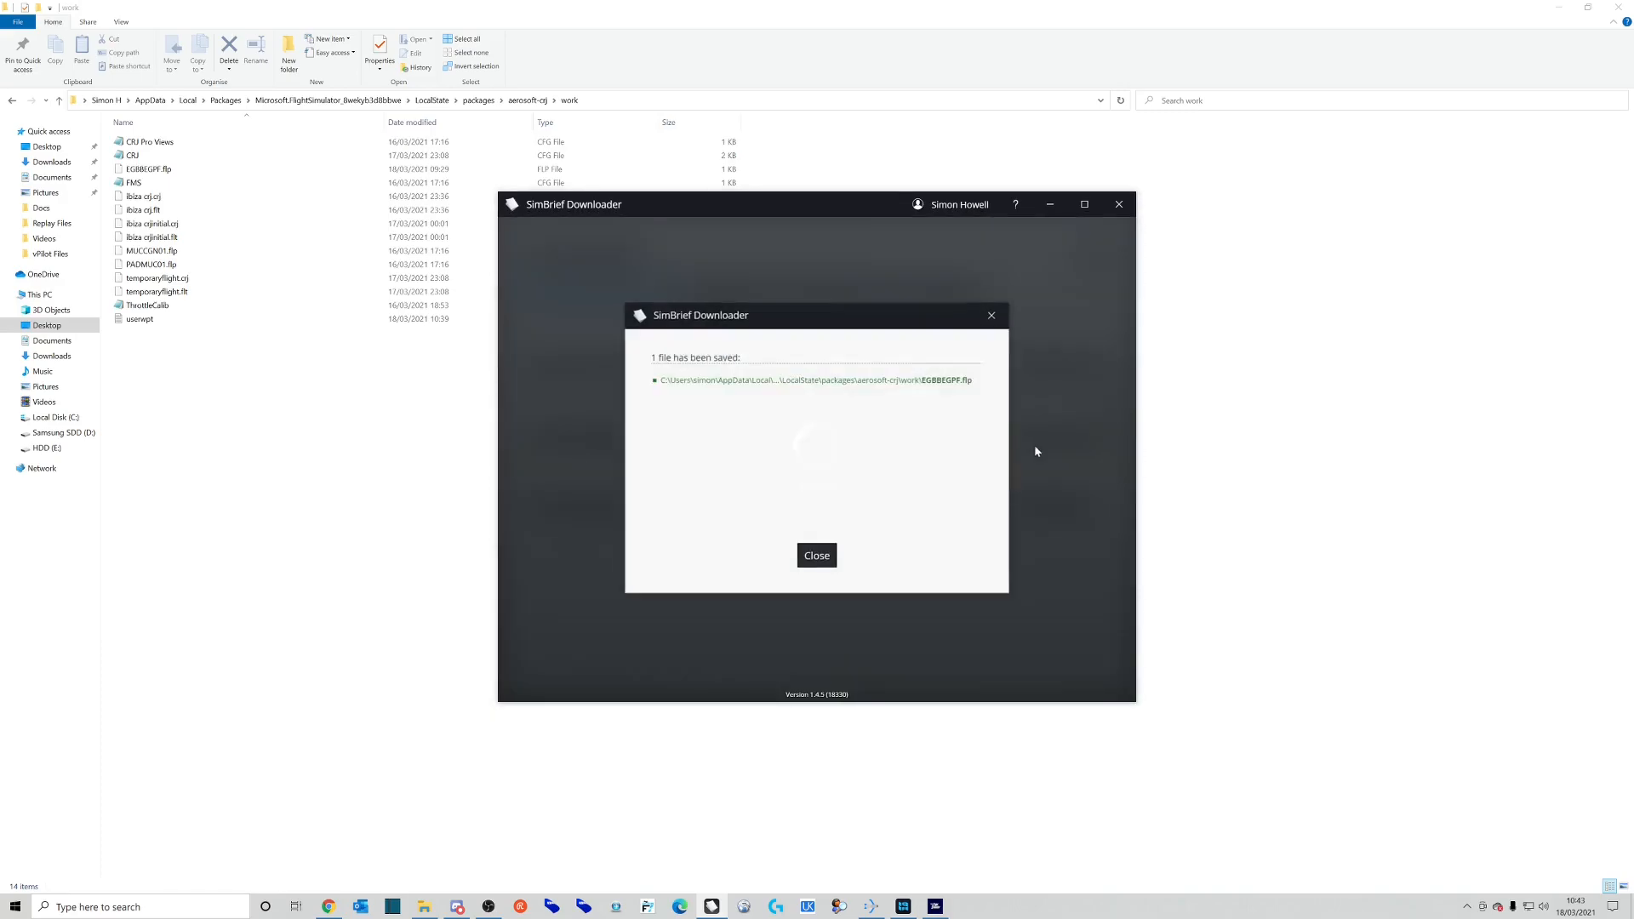
{"action": "left_click", "coordinate": [816, 554]}
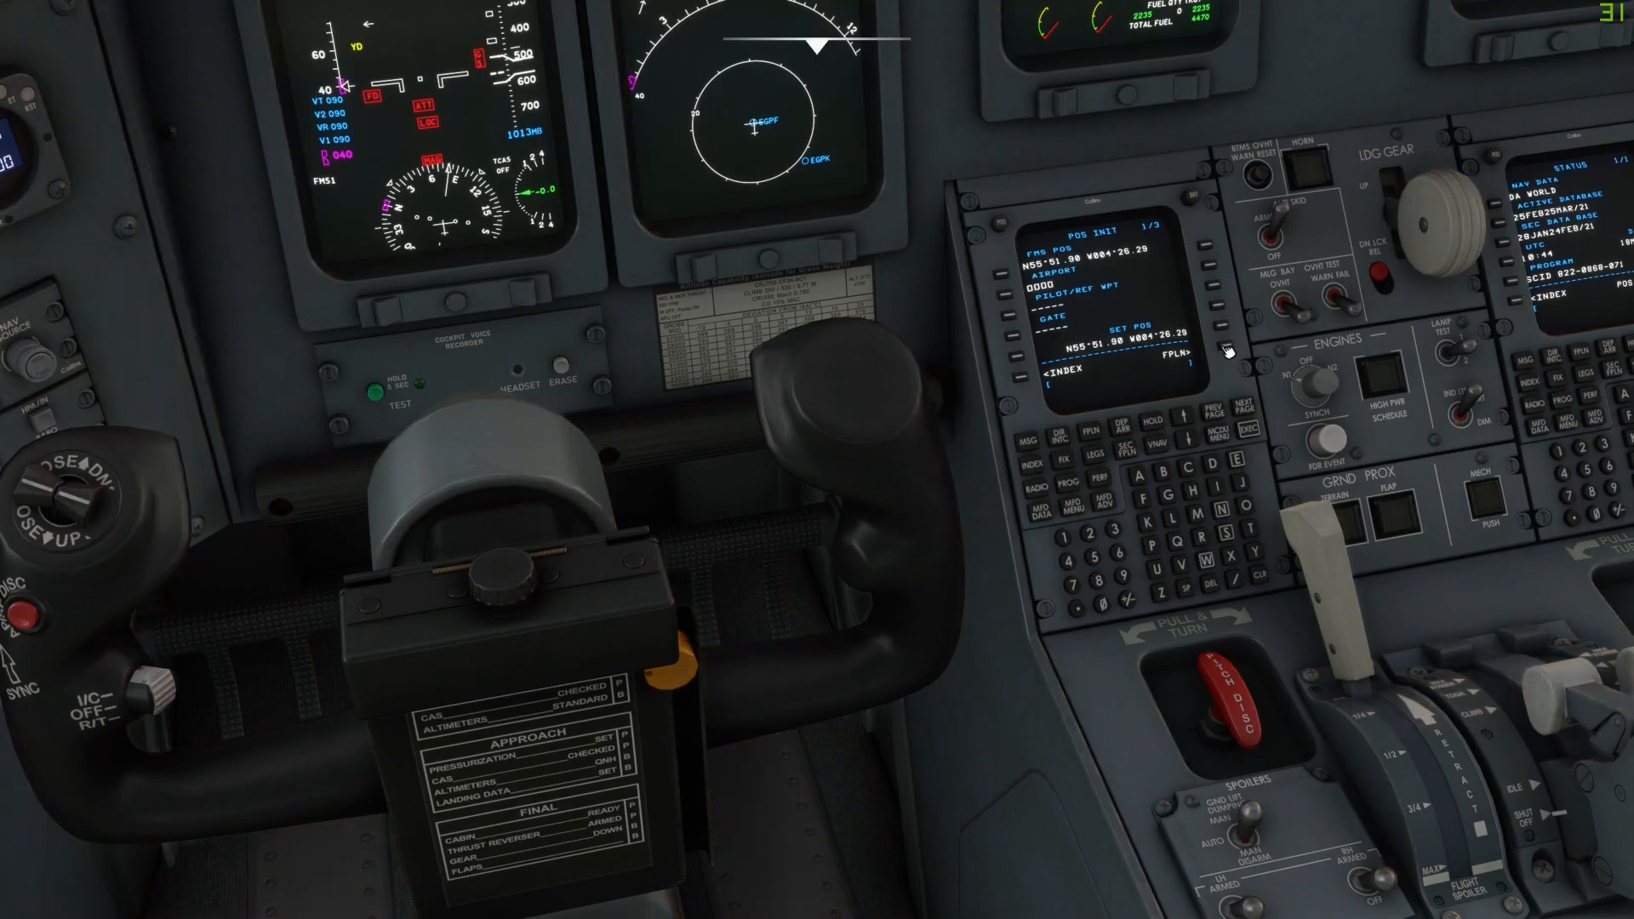
Bring up the FMS flight plan page to load the EGBBEGPF route
{"action": "left_click", "coordinate": [1065, 419]}
{"action": "type", "text": "EGBBEGP"}
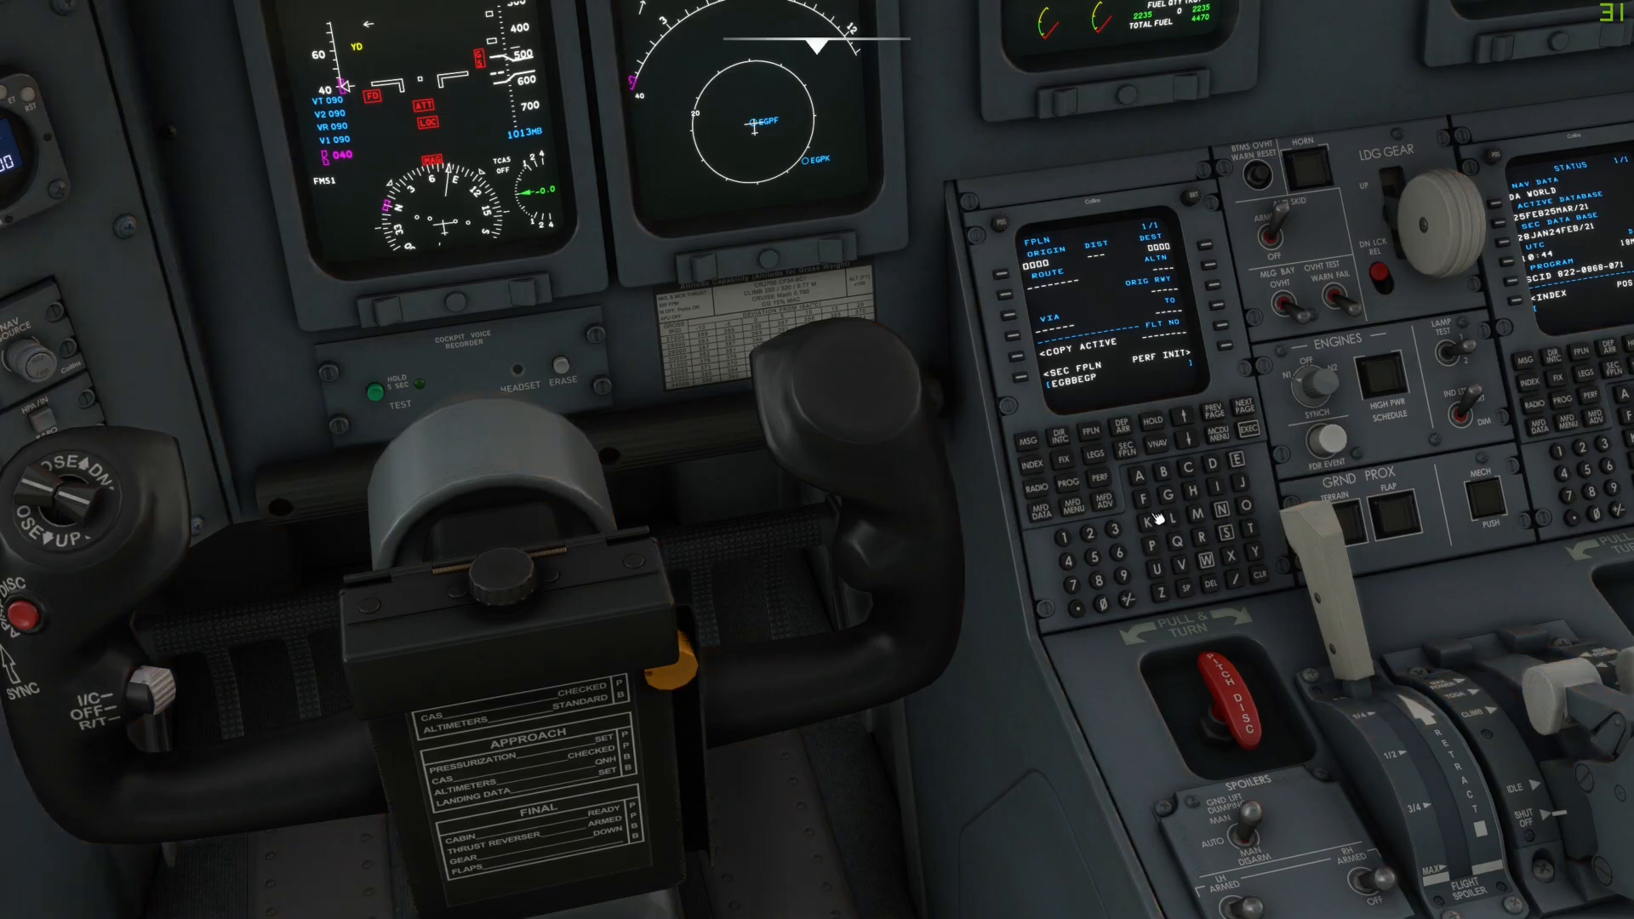
{"action": "mouse_move", "coordinate": [1006, 301]}
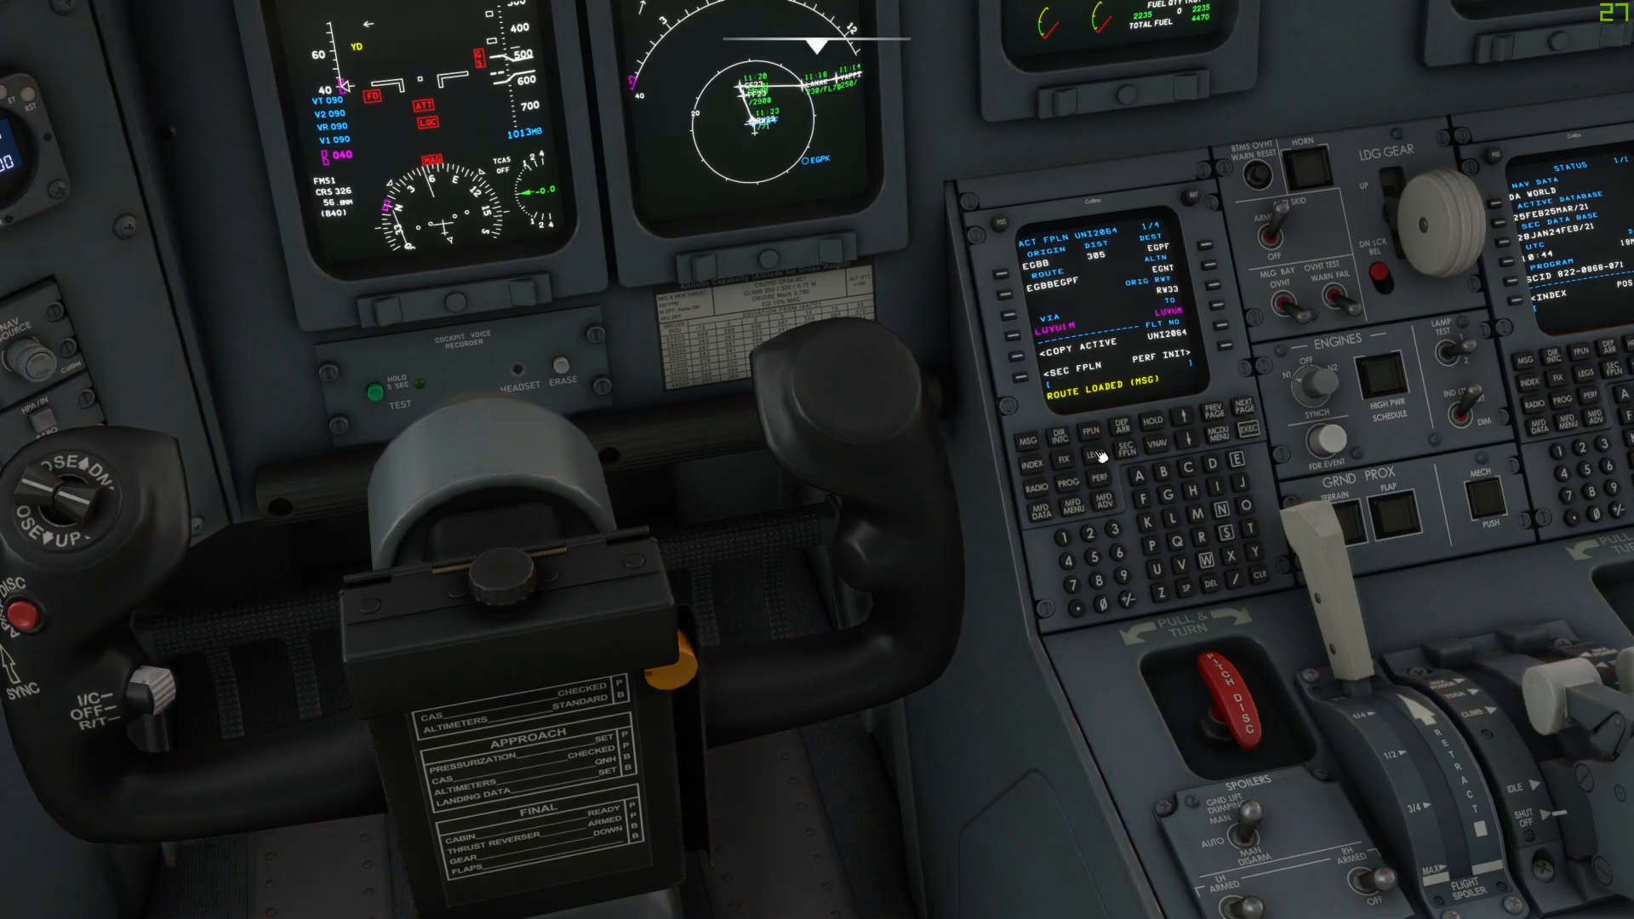
Page through the EGBBEGPF route legs in the FMS, then show the EFB performance page
{"action": "left_click", "coordinate": [1098, 455]}
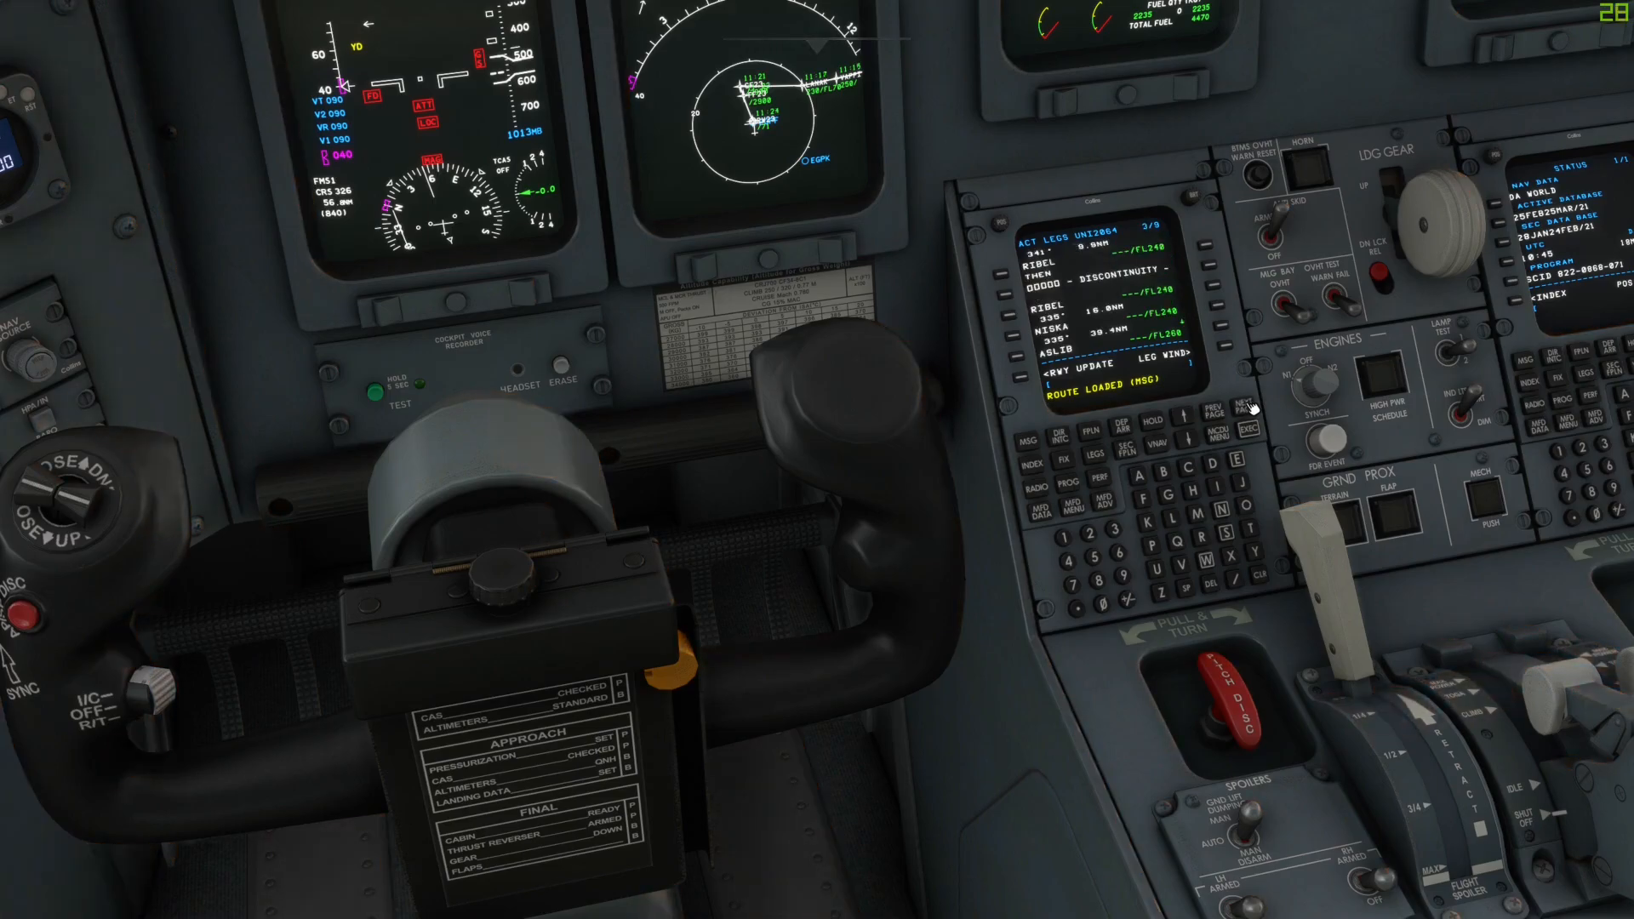
{"action": "mouse_move", "coordinate": [1005, 318]}
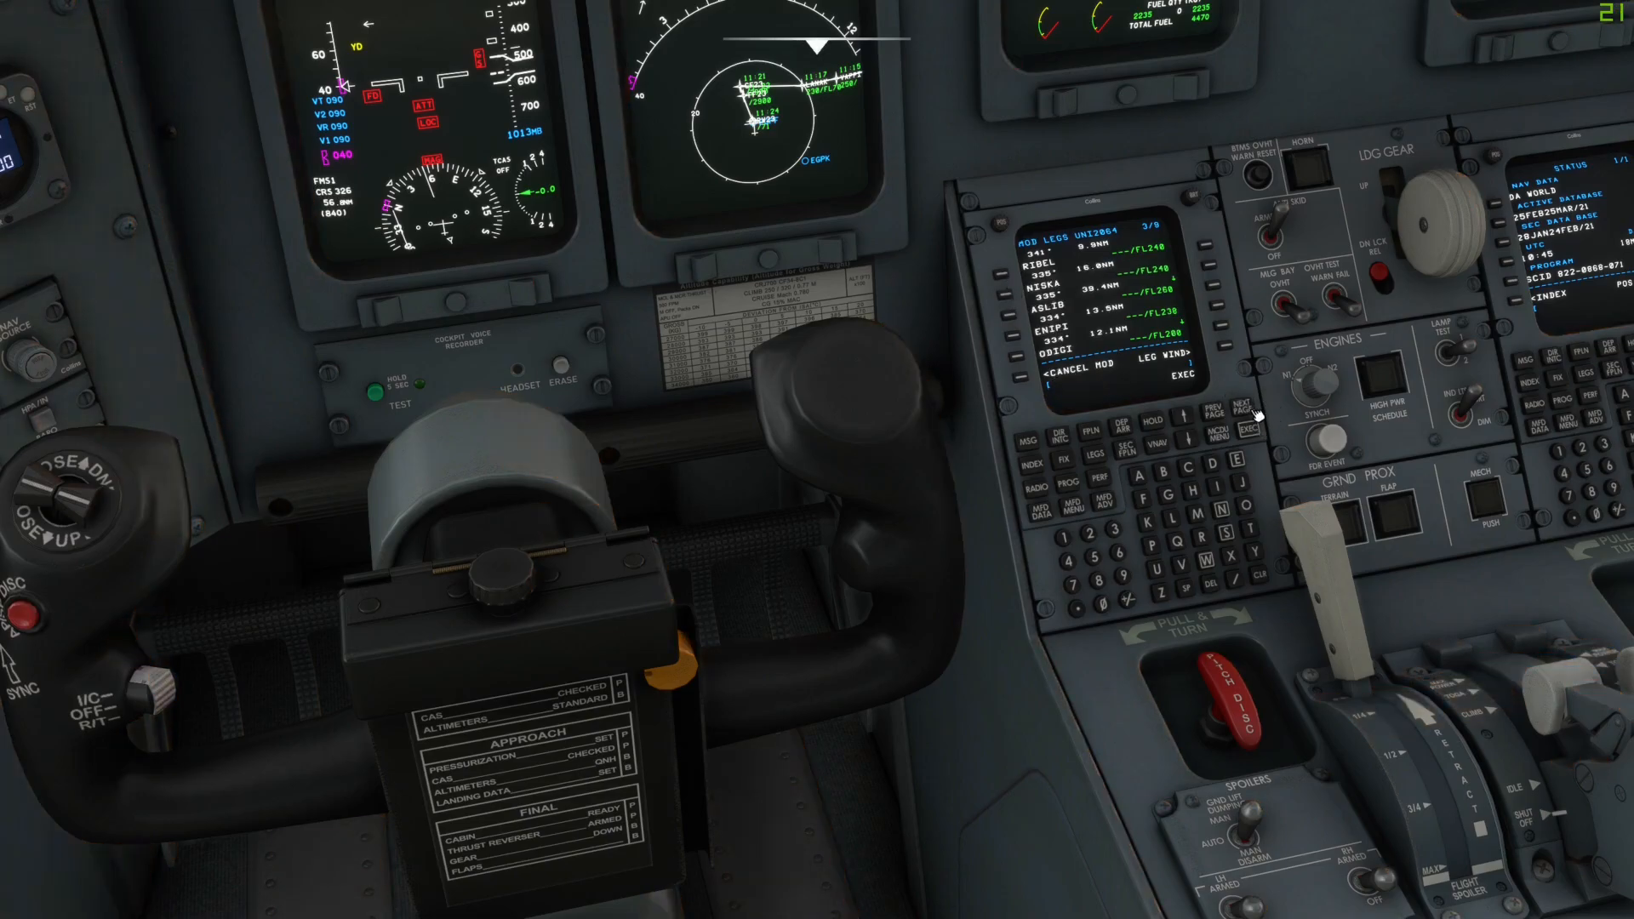
{"action": "left_click", "coordinate": [1239, 401]}
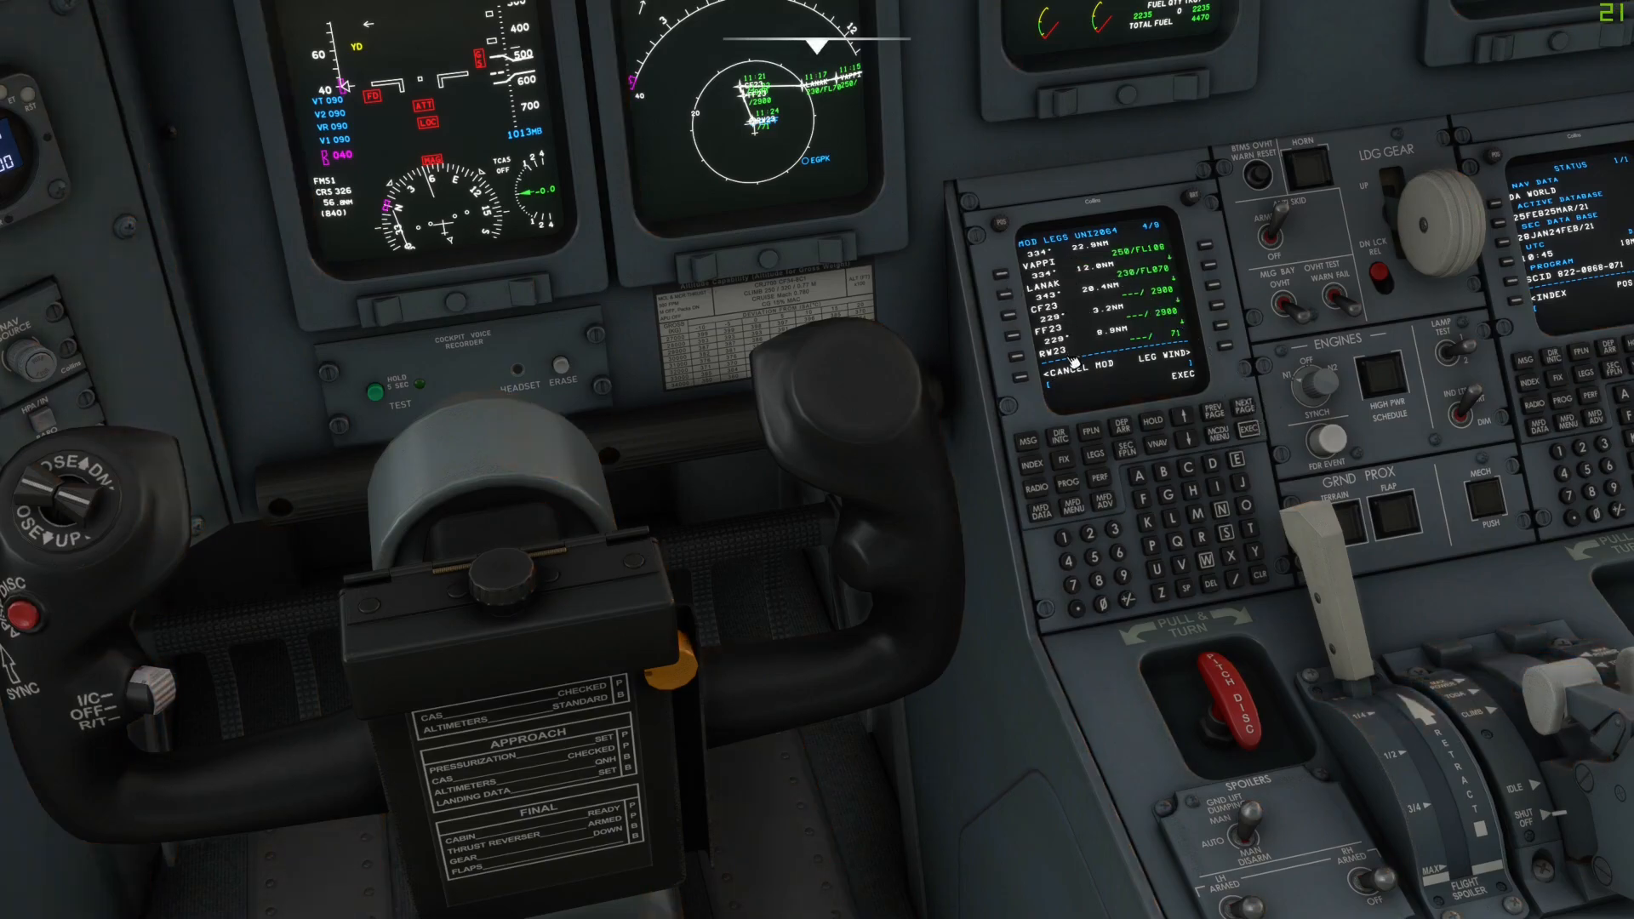
{"action": "left_click", "coordinate": [1254, 425]}
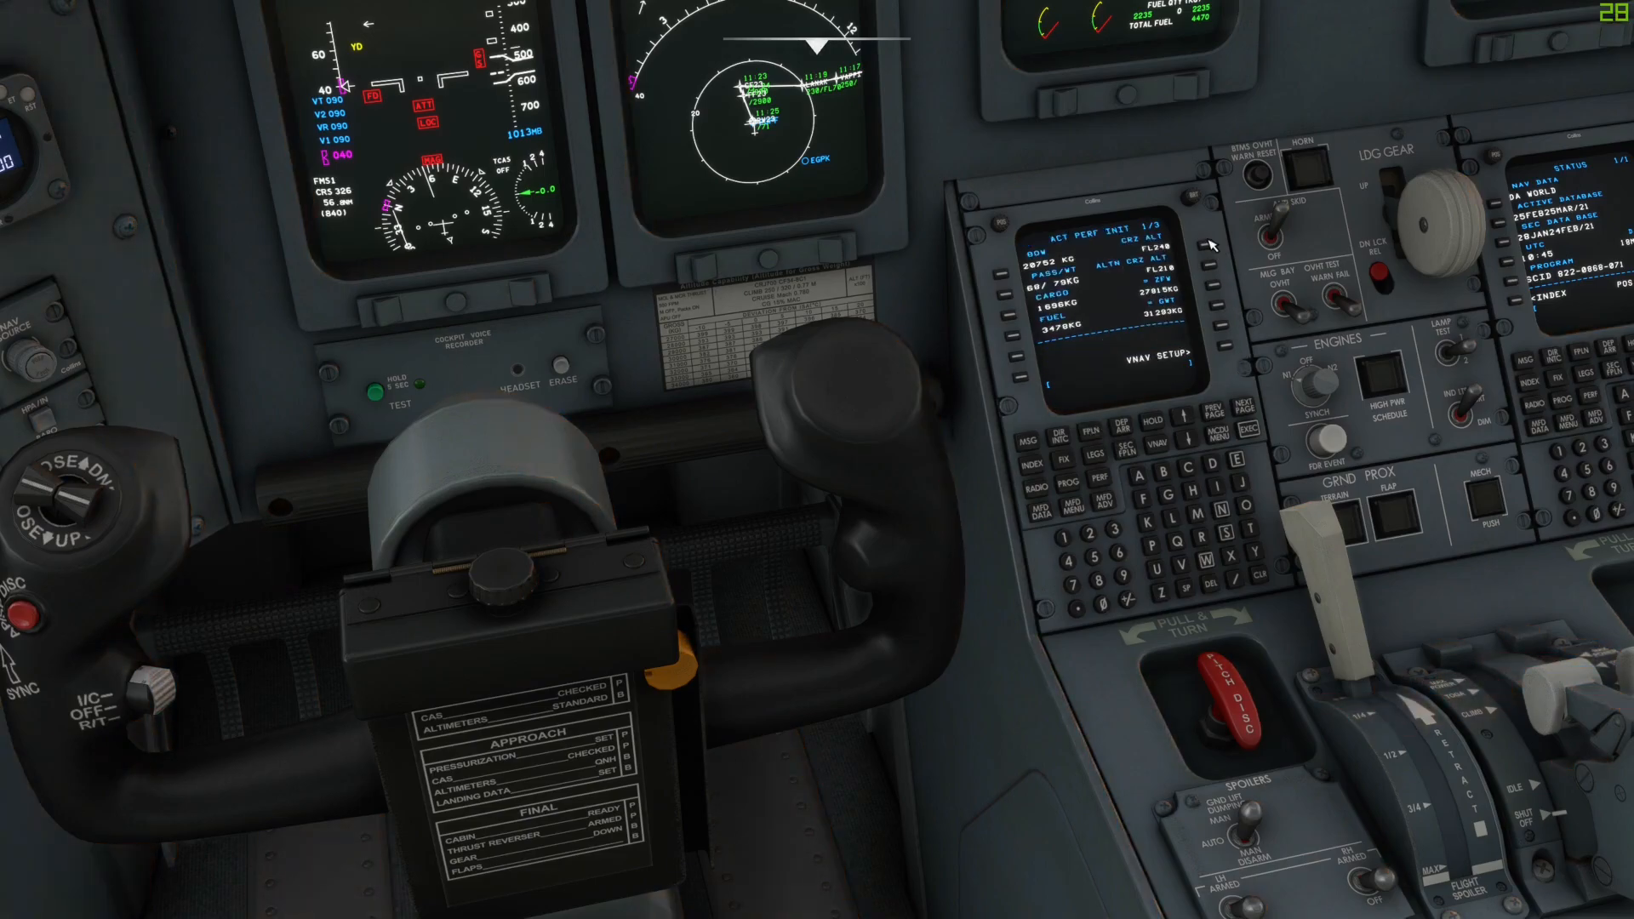
{"action": "mouse_move", "coordinate": [1194, 312]}
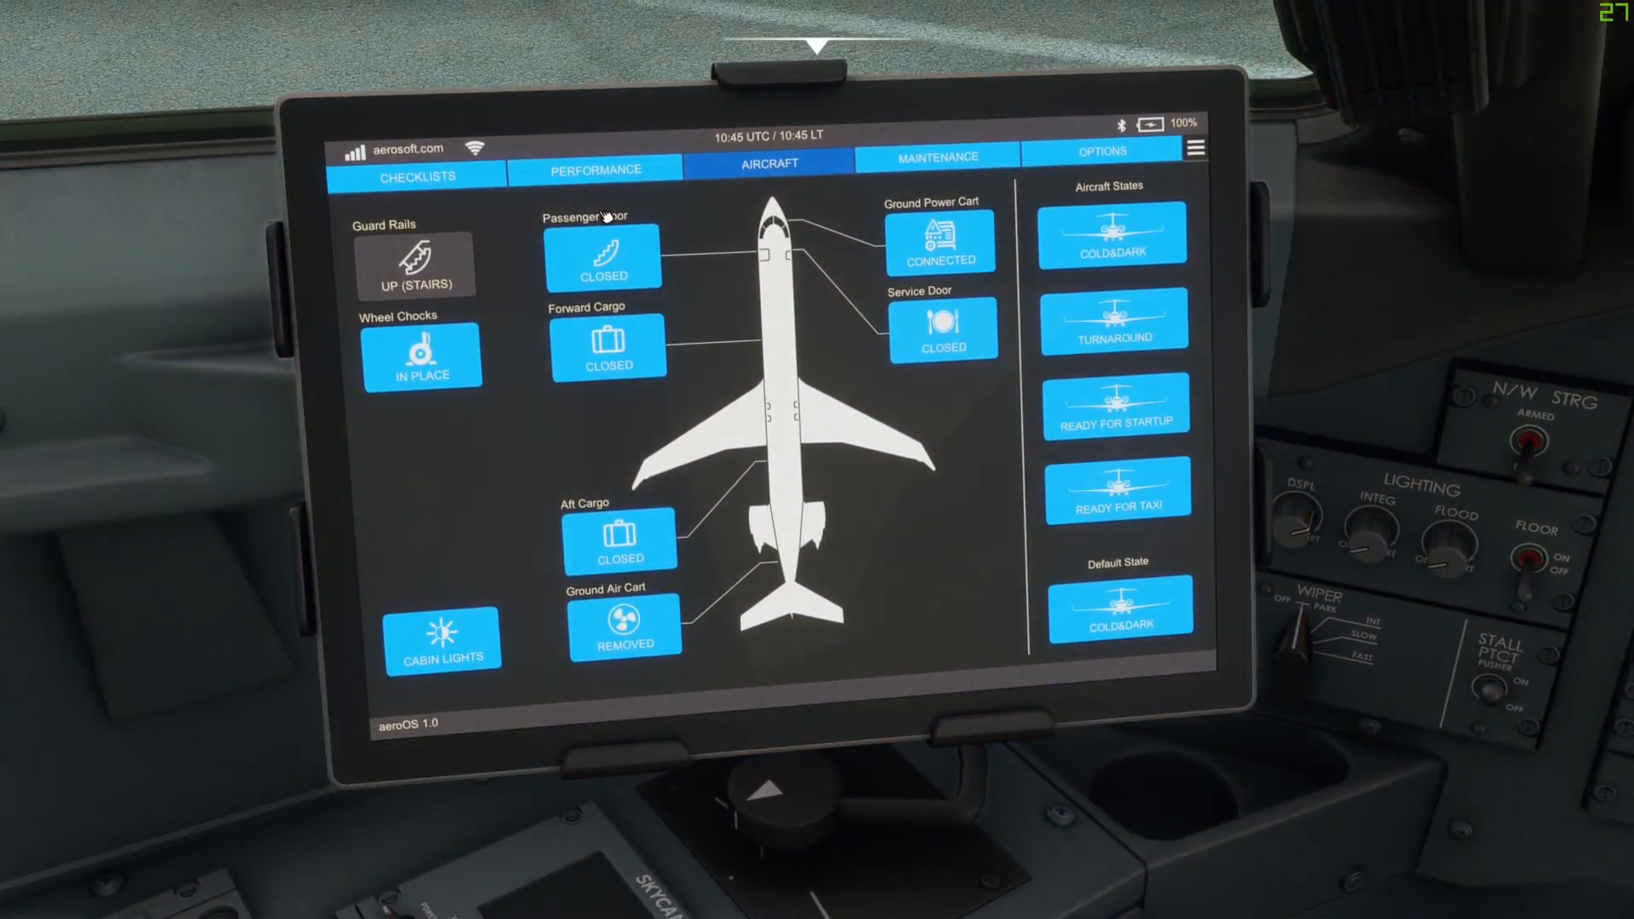
{"action": "left_click", "coordinate": [595, 169]}
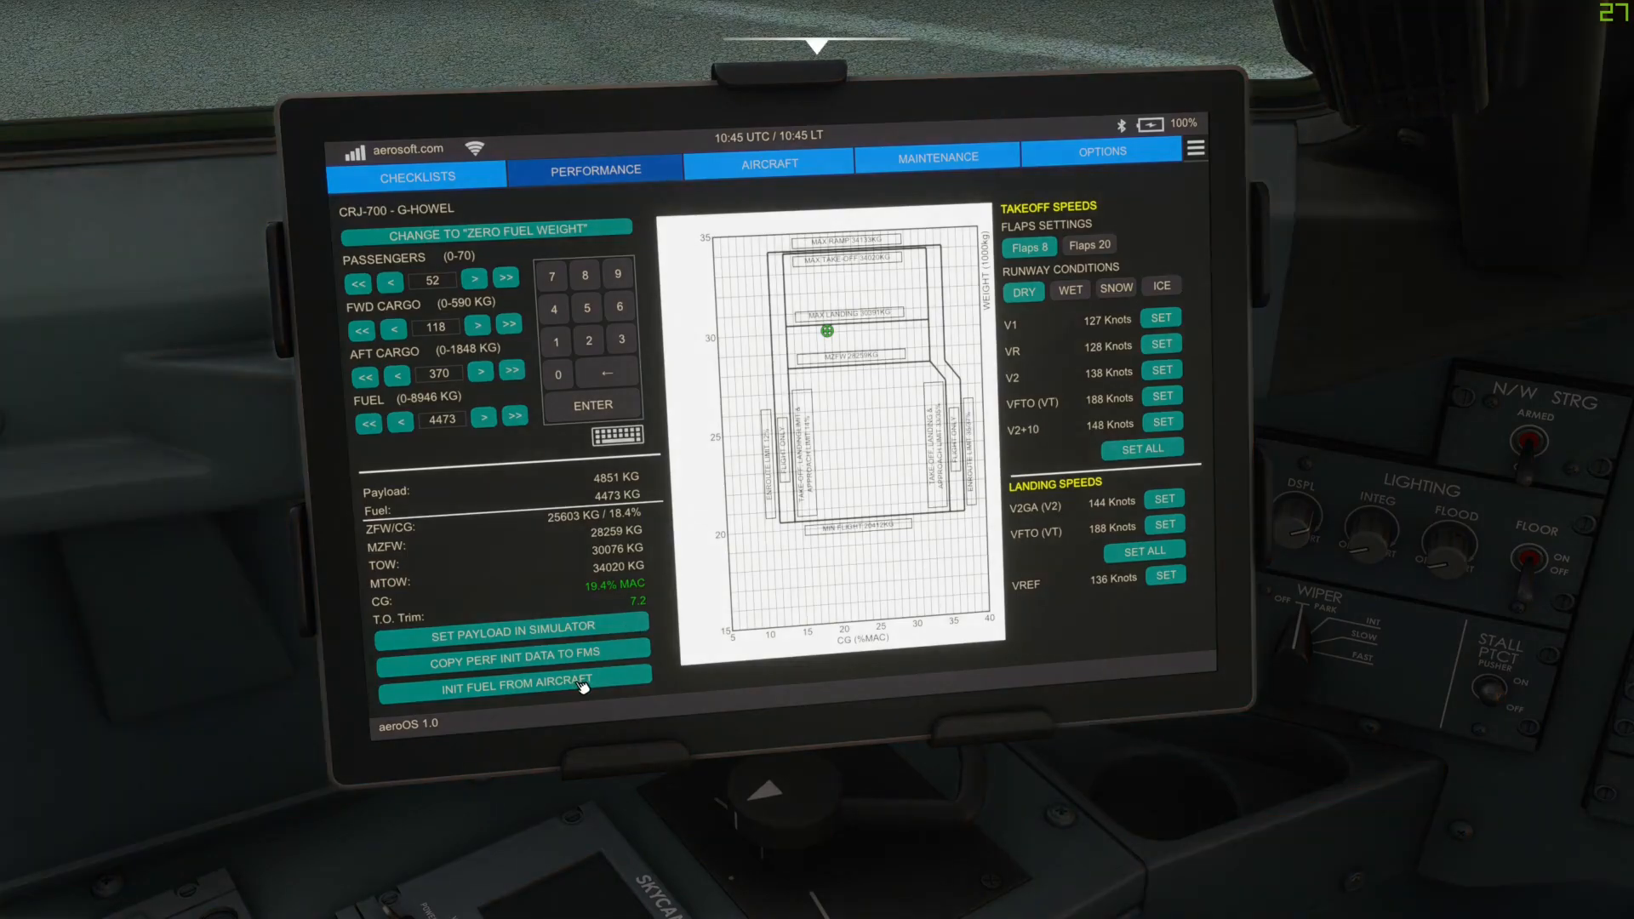